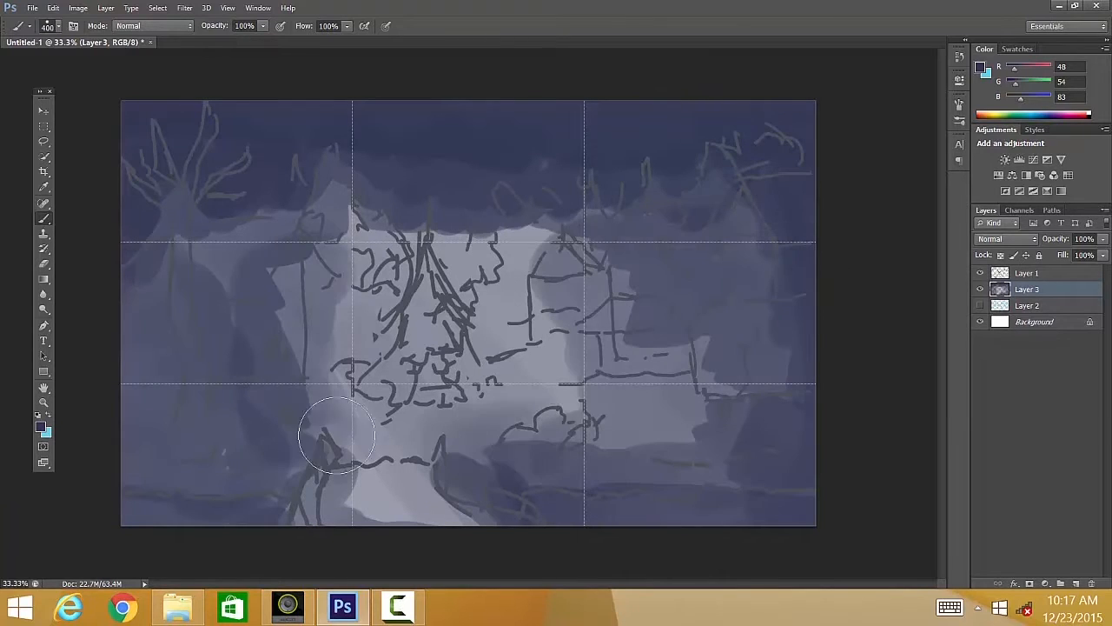
Paint flat brown colour over the foreground sketch and the rock at bottom centre
drag(338, 435, 413, 478)
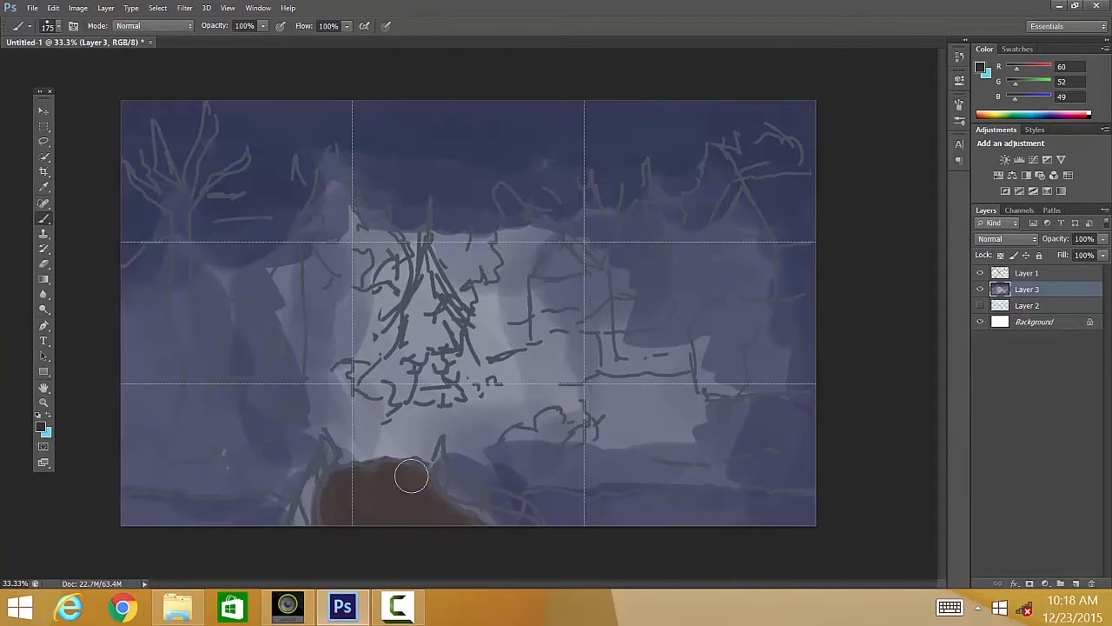
drag(426, 252, 435, 391)
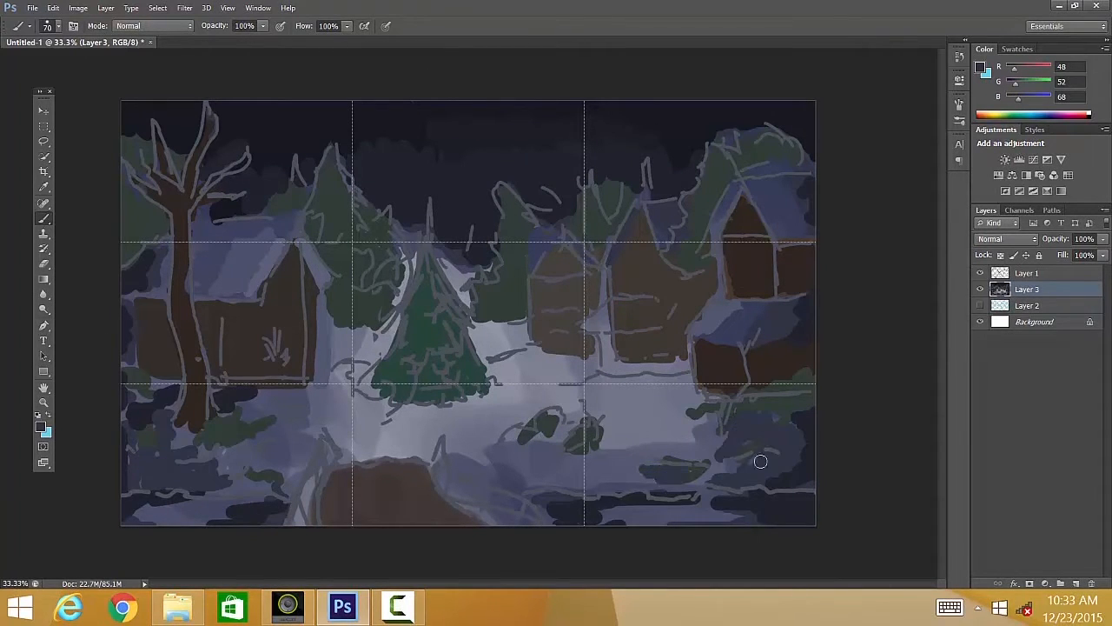
Brush light snow patches across the foreground ground, then switch to a dark brown colour
drag(760, 461, 659, 442)
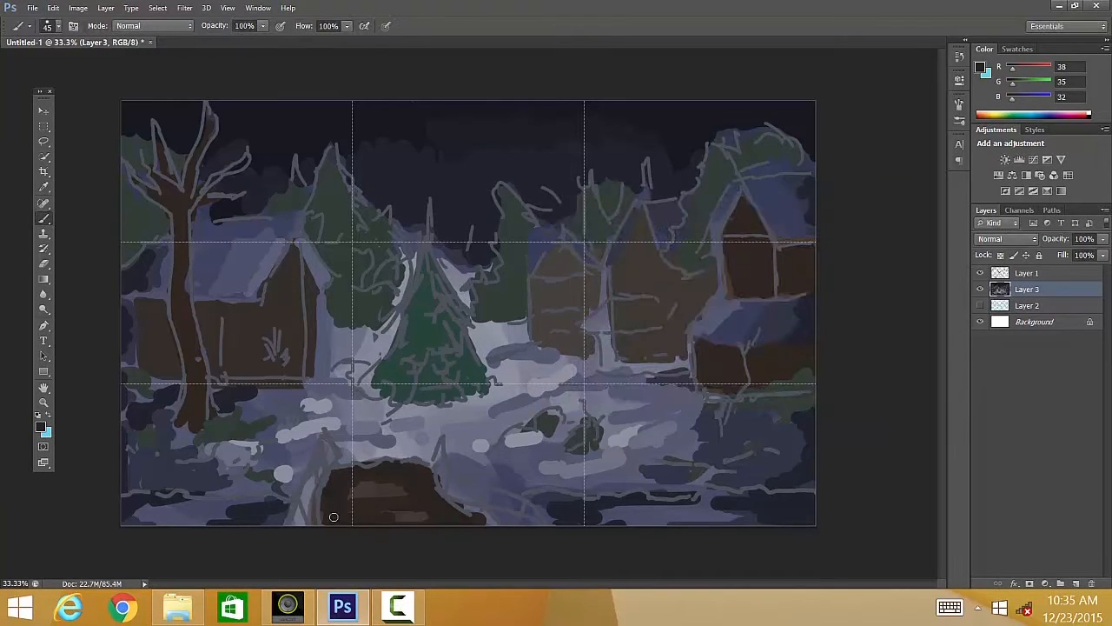
drag(332, 517, 418, 466)
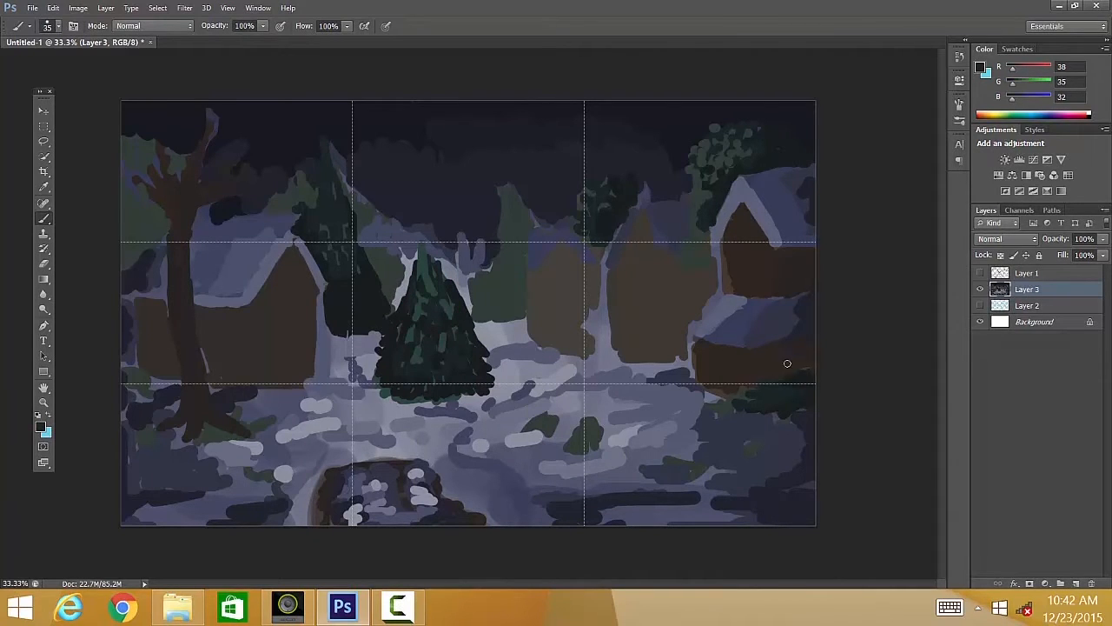
click(39, 426)
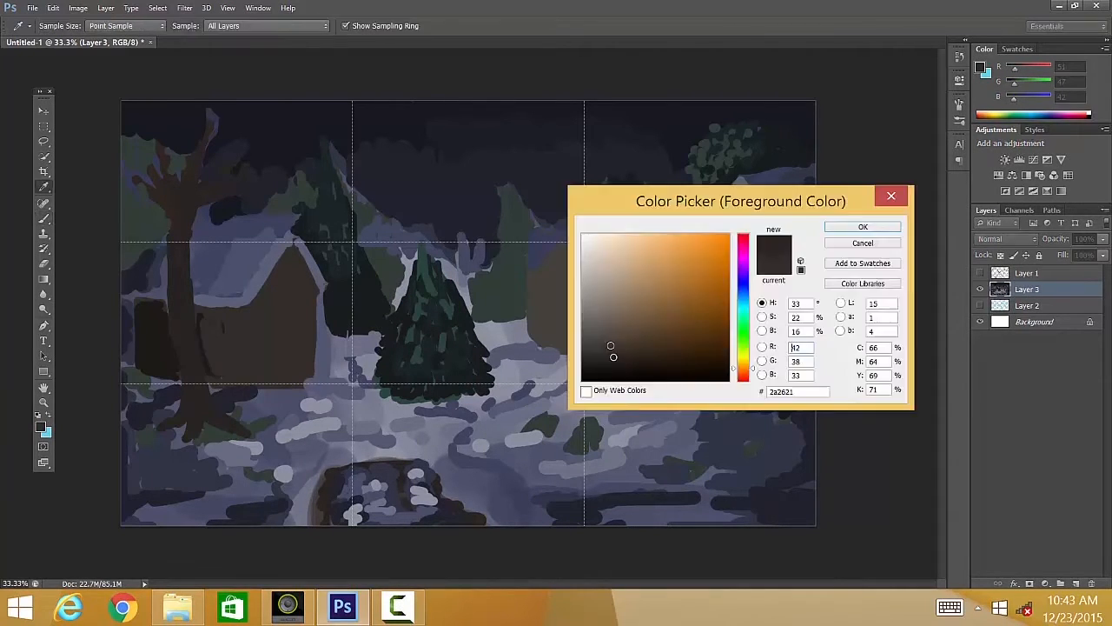
click(862, 227)
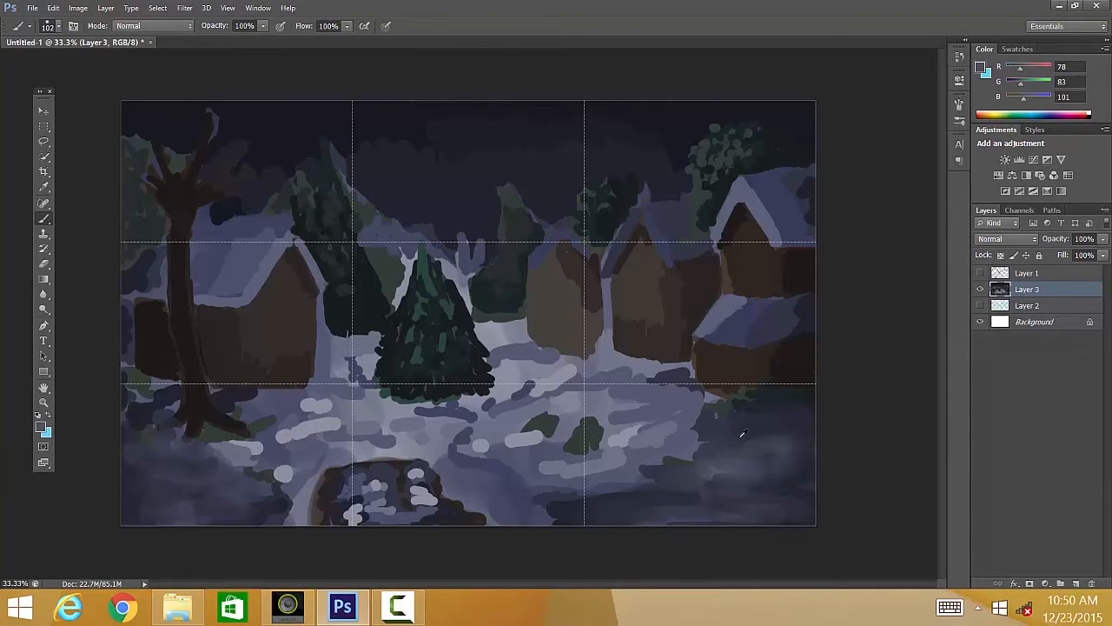
Paint soft mist over the foreground snow
drag(743, 434, 504, 360)
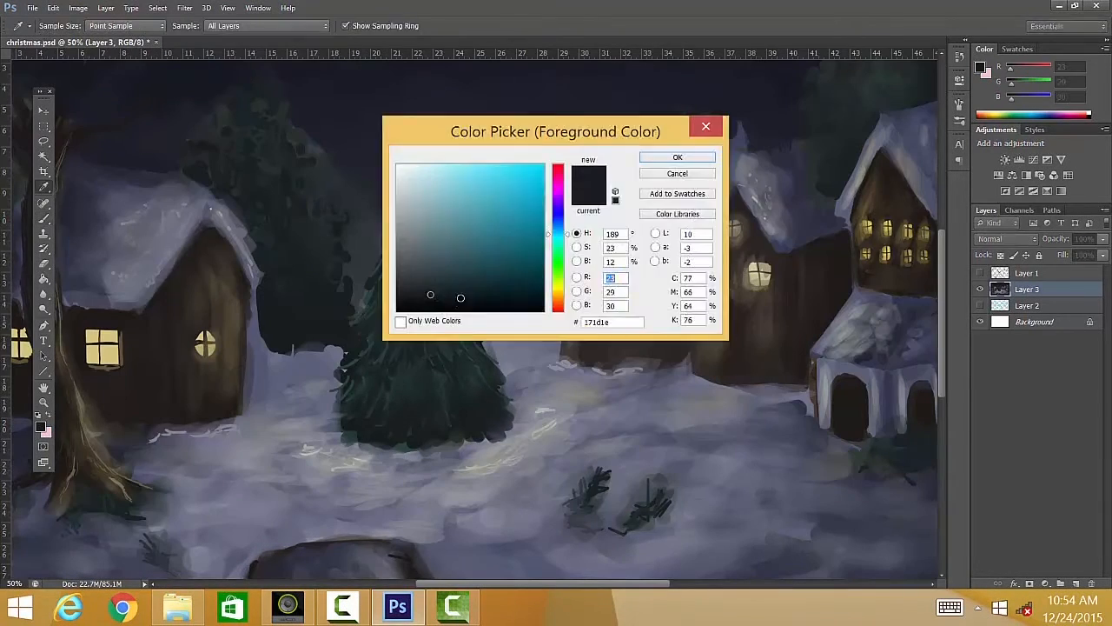
Confirm the dark painting colour in the Color Picker
click(675, 157)
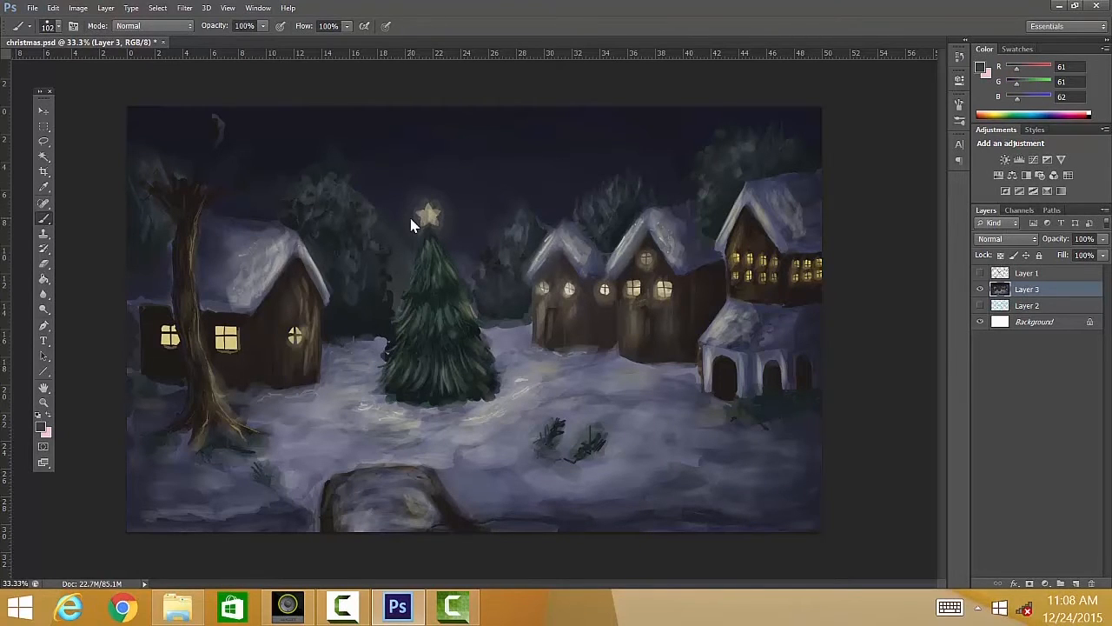
Brush a stroke down the central tree and choose a muted brown colour
drag(432, 212, 442, 270)
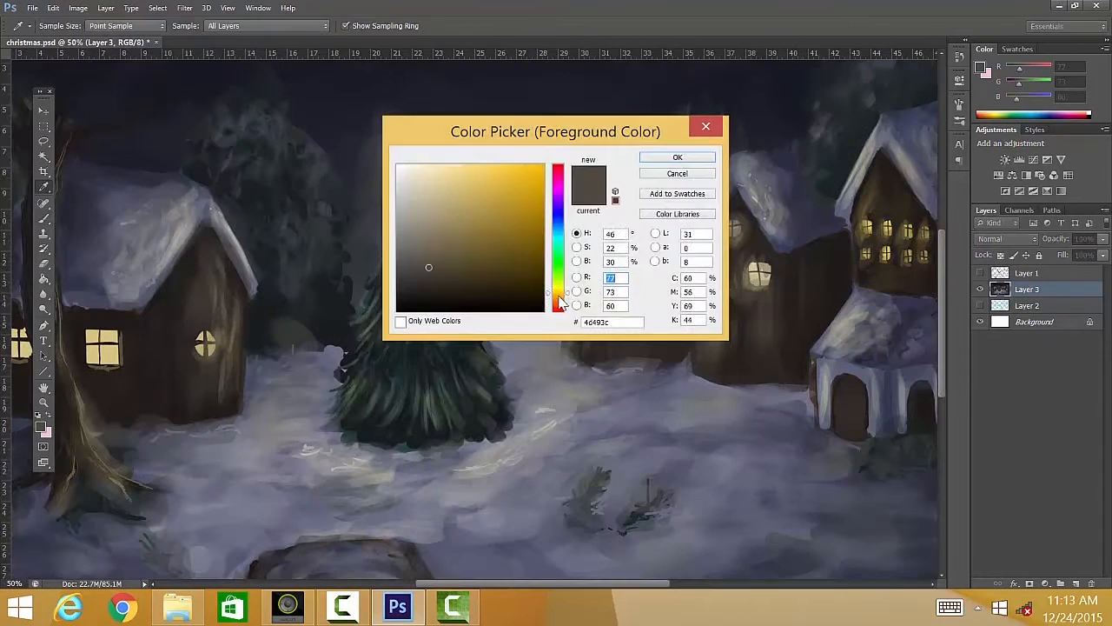
click(677, 157)
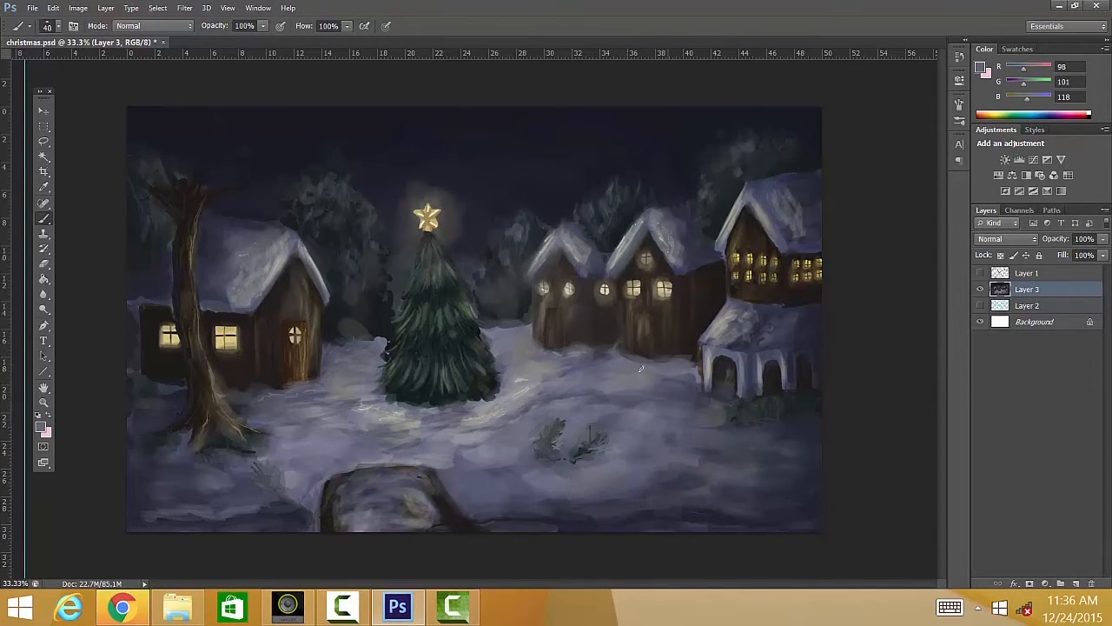
Click on the canvas above the central pine tree
click(433, 206)
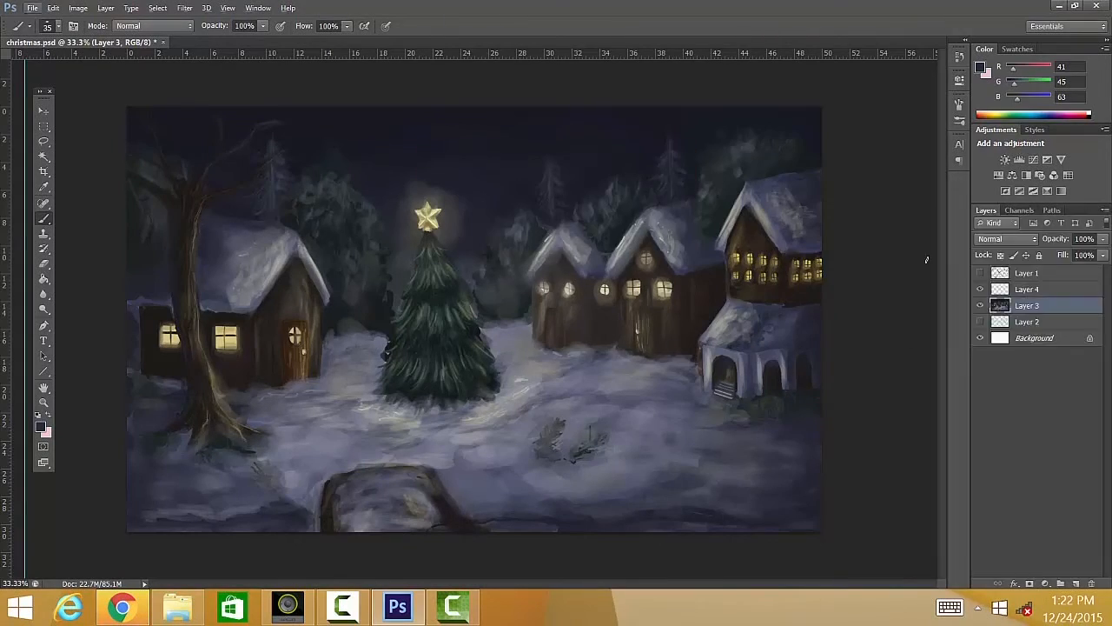
Add Levels and Brightness/Contrast adjustment layers using the panels on the right
click(1005, 239)
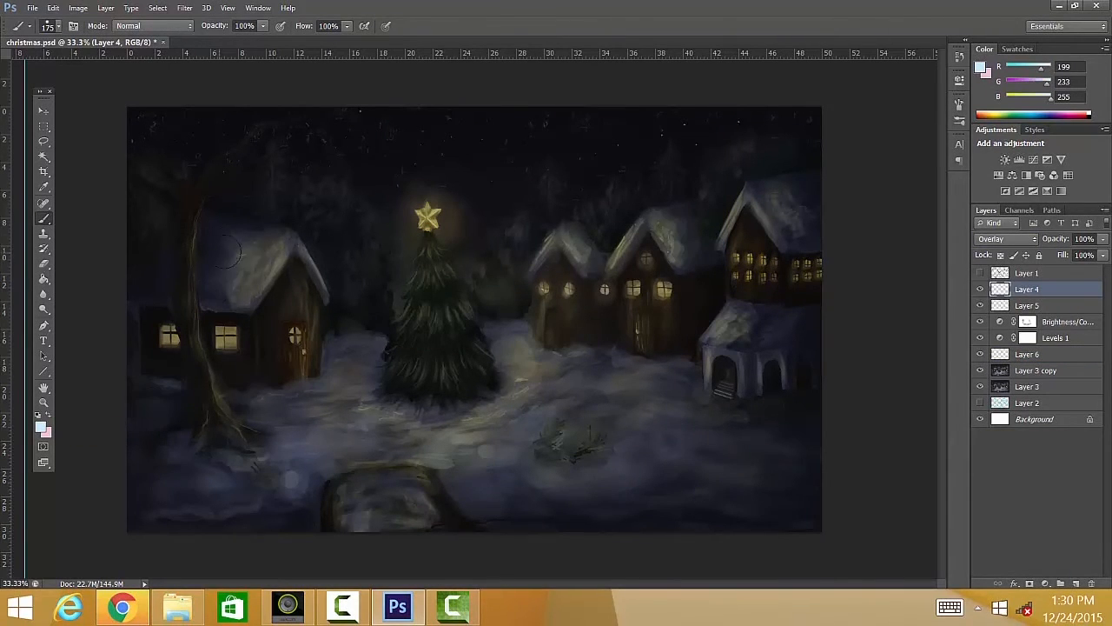
click(1036, 370)
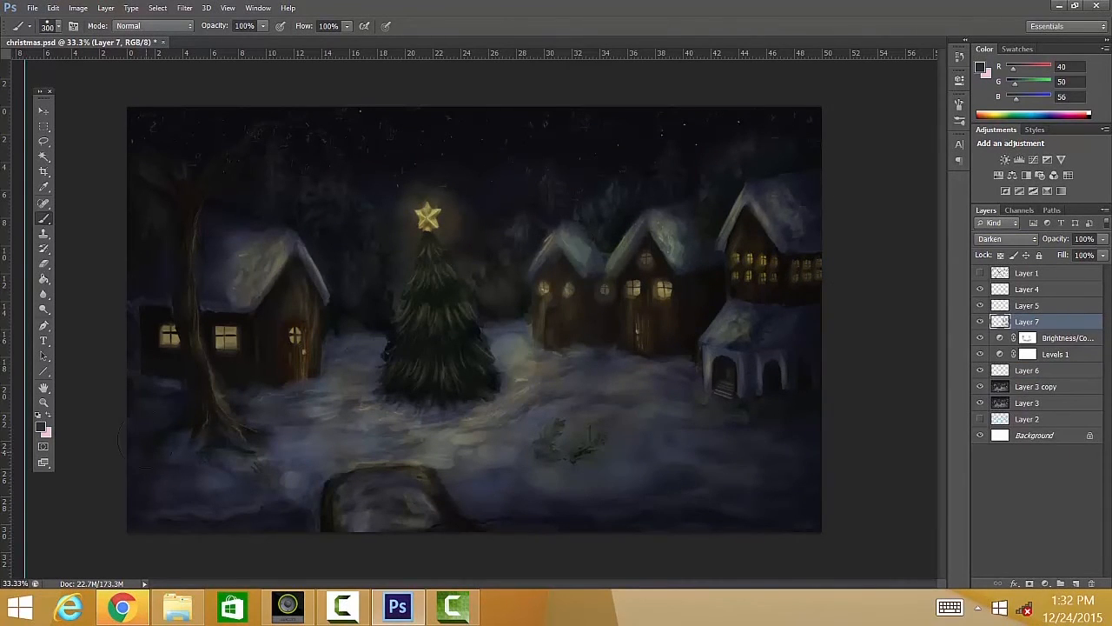
click(1003, 238)
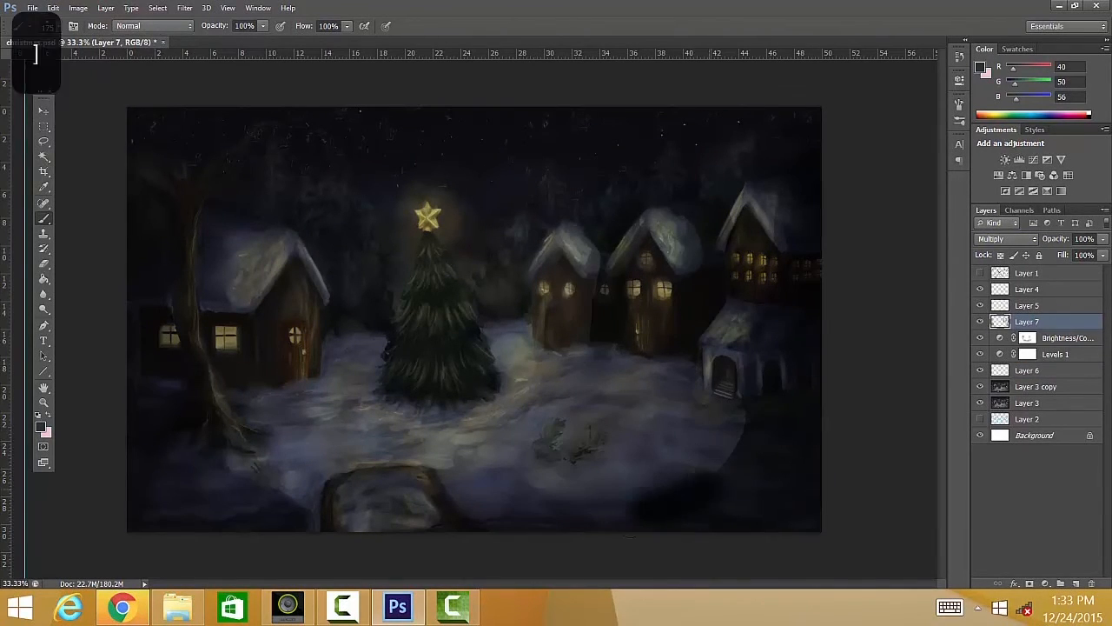